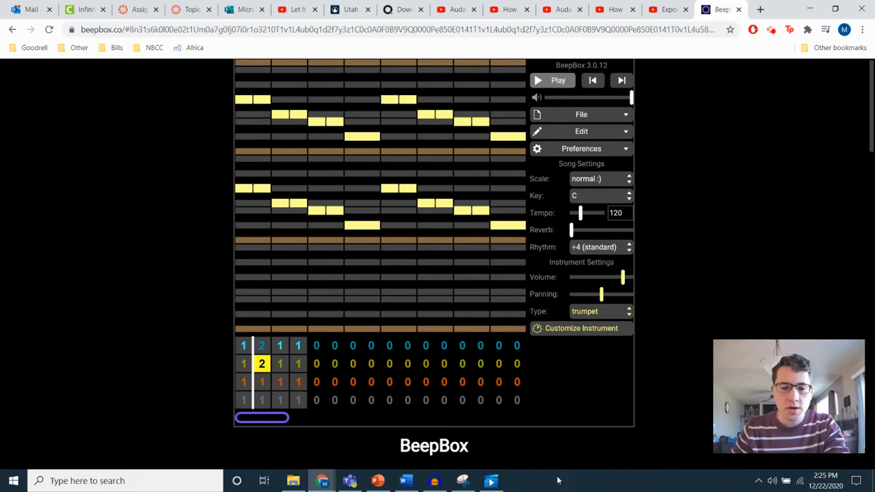
mouse_move(120, 293)
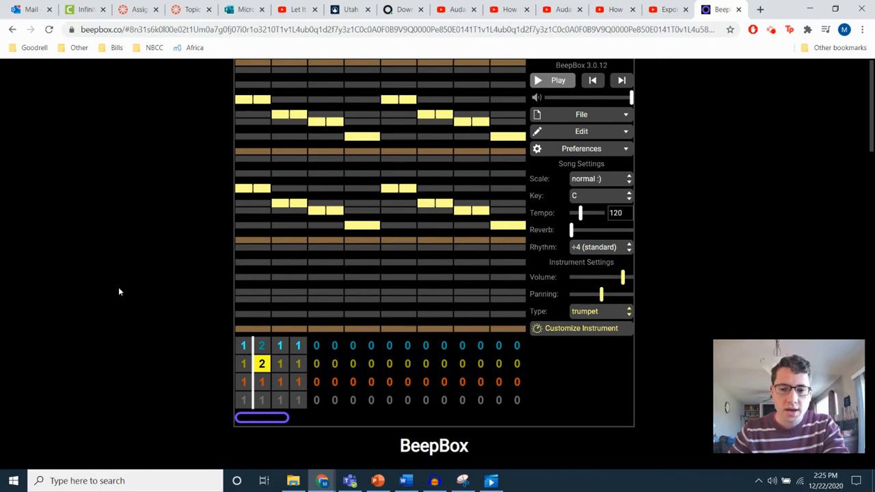
mouse_move(121, 292)
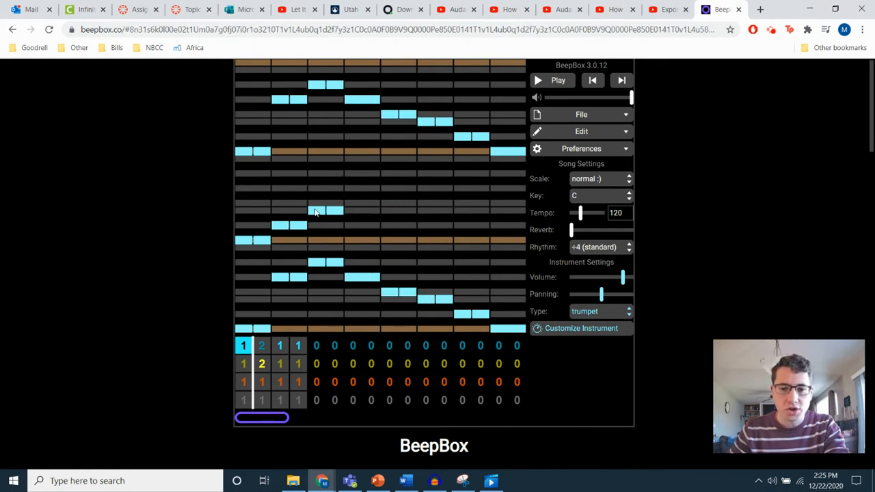
Step: Show channel 1's first-bar melody pattern in the piano-roll note editor
click(335, 210)
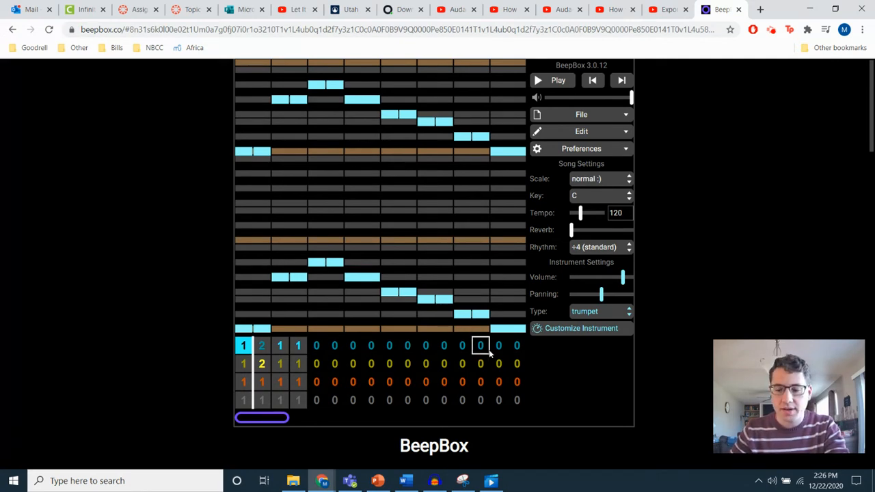
mouse_move(671, 334)
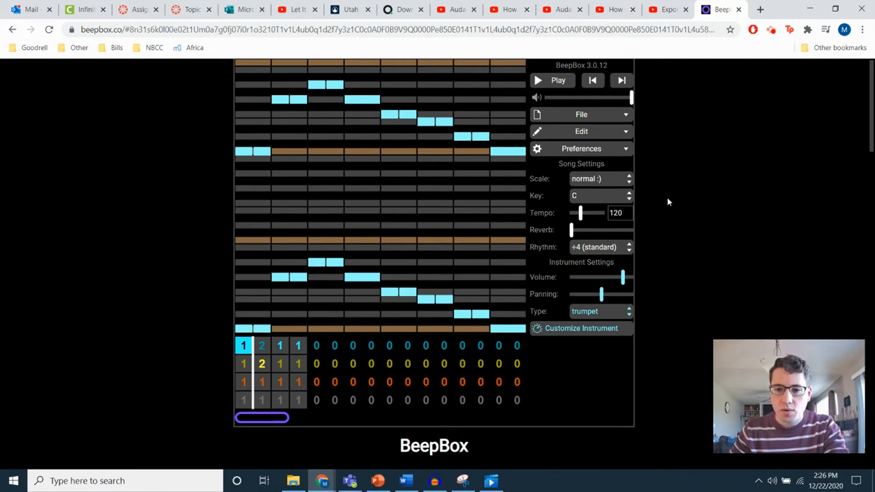
mouse_move(588, 207)
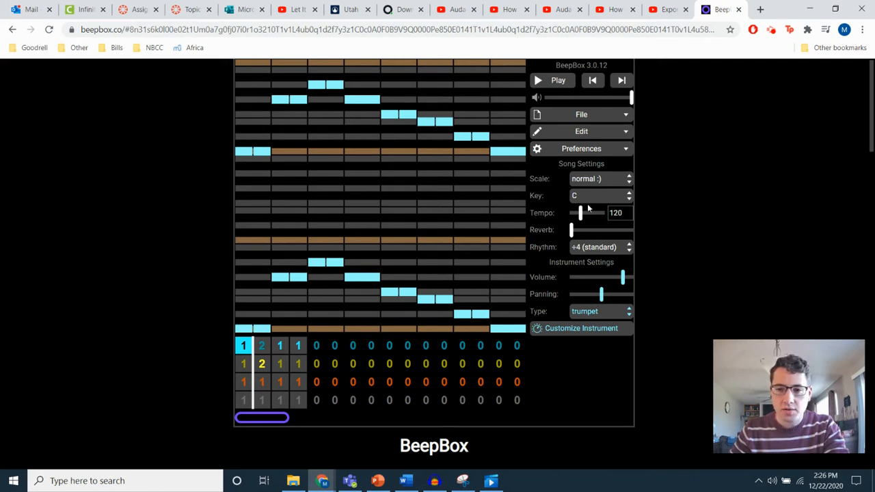
mouse_move(541, 213)
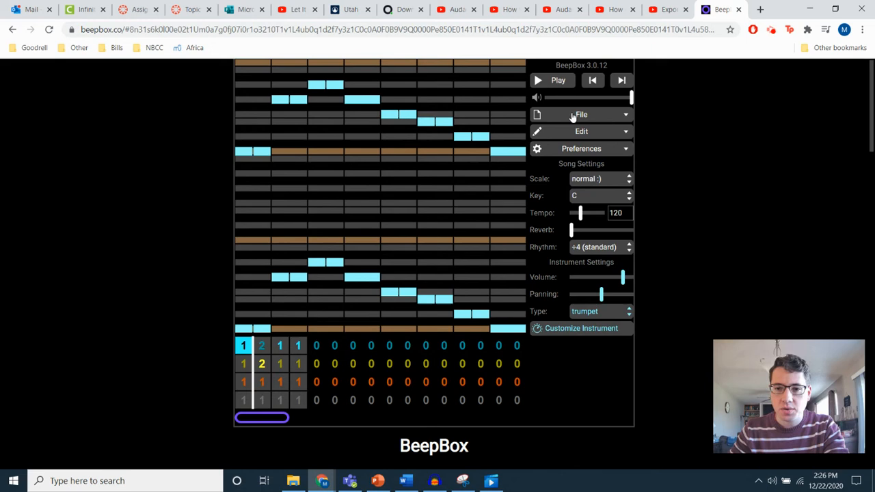
mouse_move(594, 225)
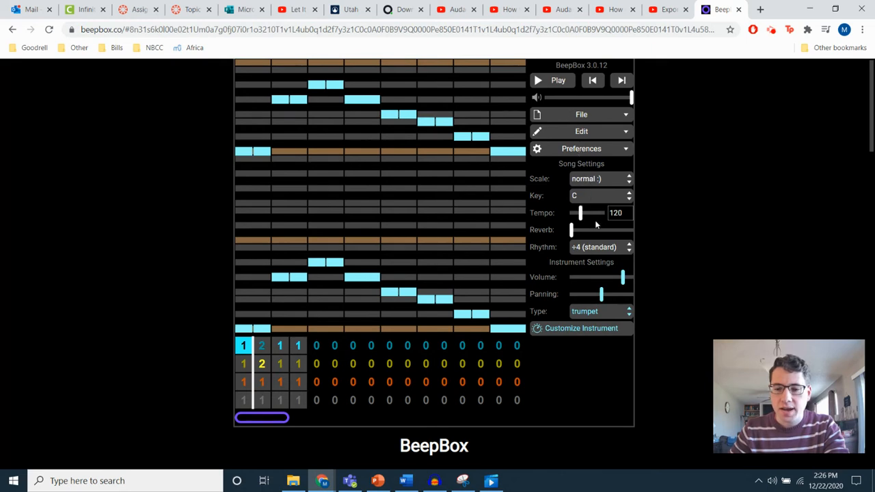
mouse_move(542, 214)
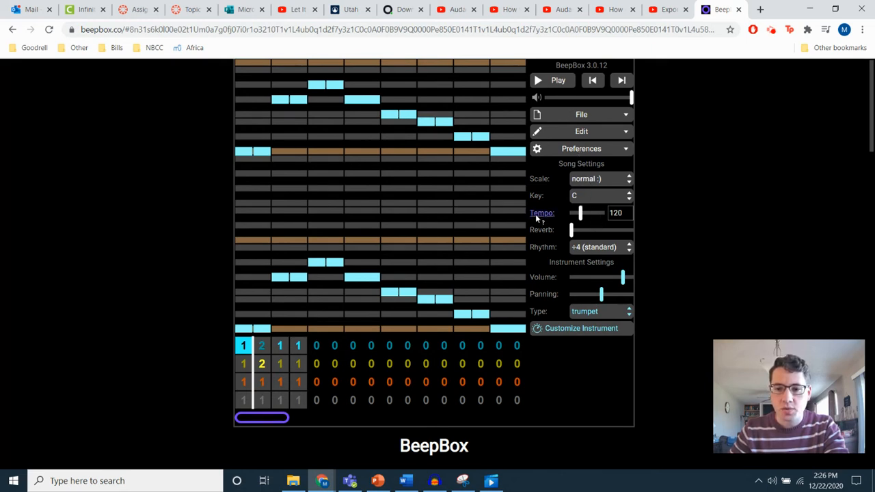
drag(579, 214, 601, 214)
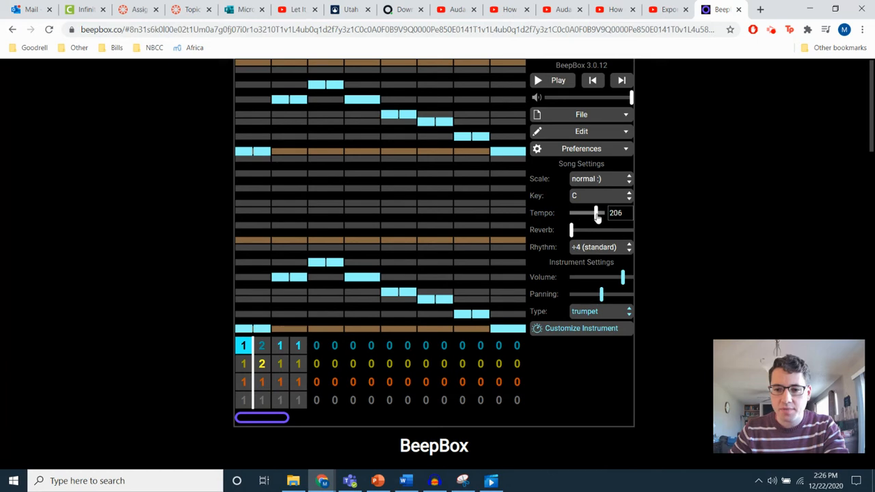
drag(595, 213, 580, 213)
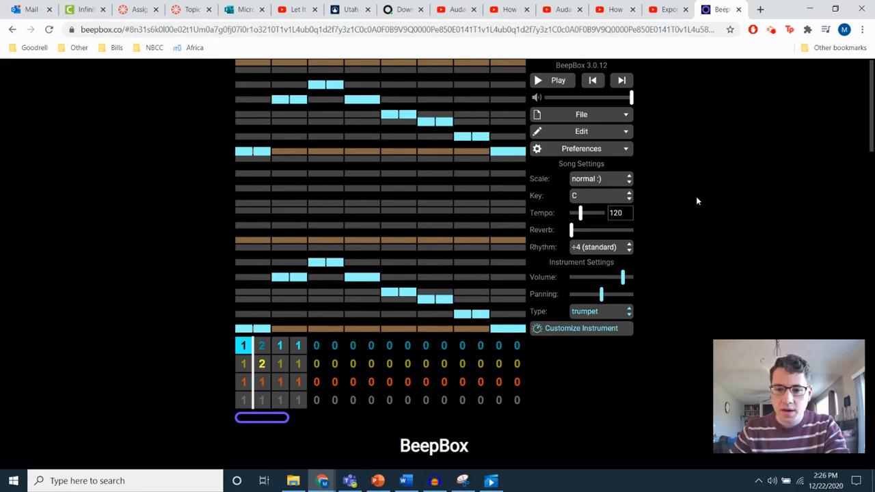
mouse_move(607, 314)
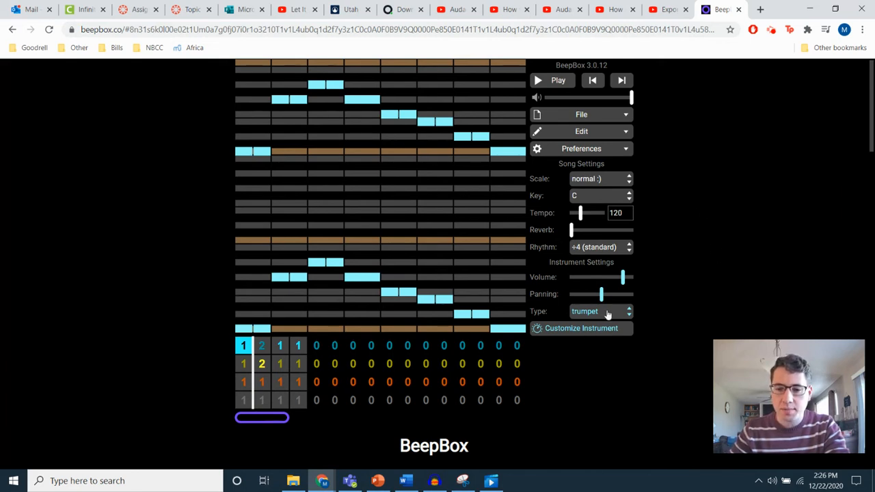
Step: Scroll the instrument preset list down toward the nylon guitar entry
click(600, 312)
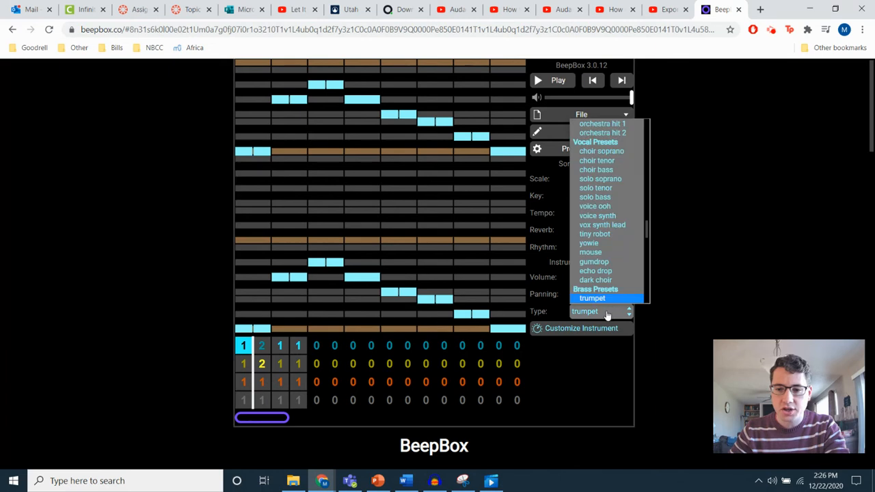
mouse_move(595, 205)
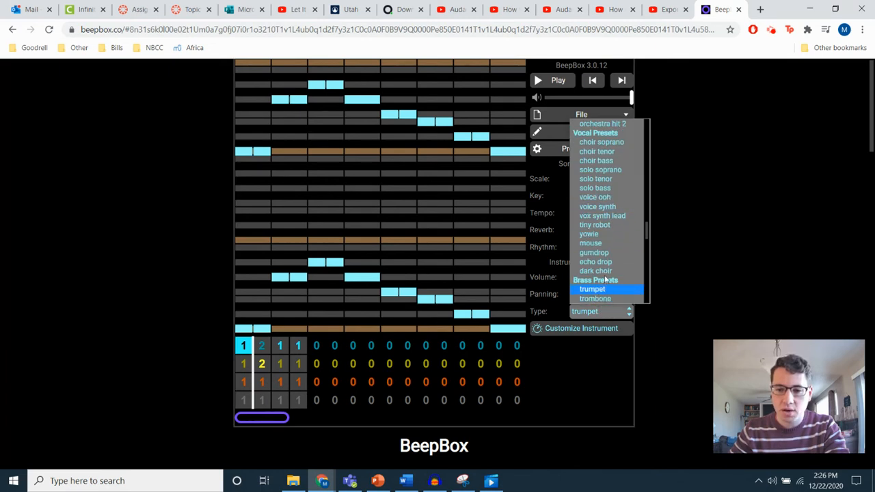
scroll(down, 3)
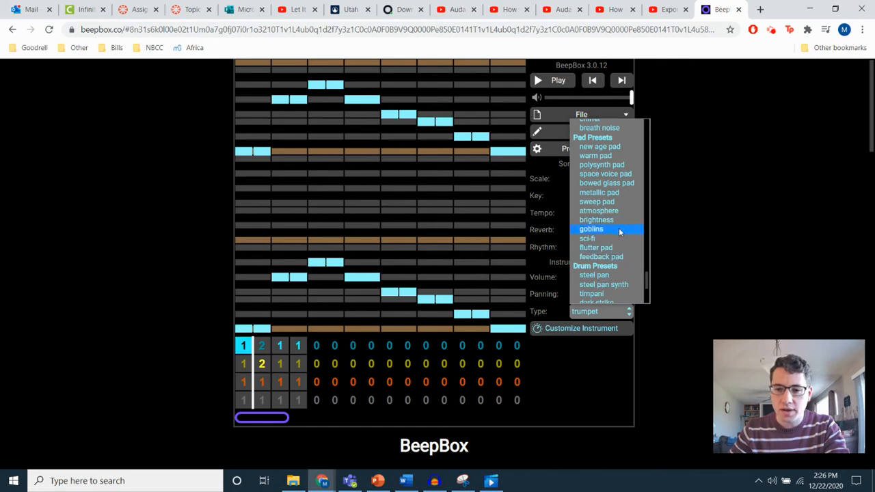
mouse_move(601, 231)
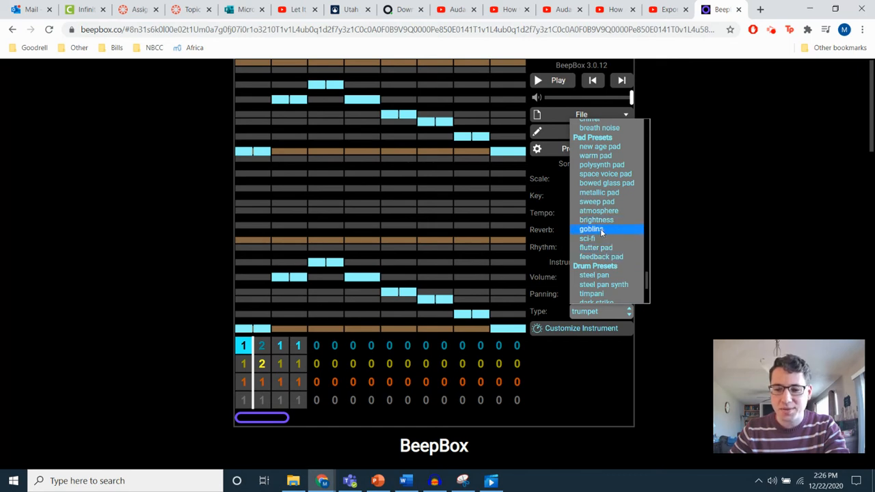
scroll(down, 3)
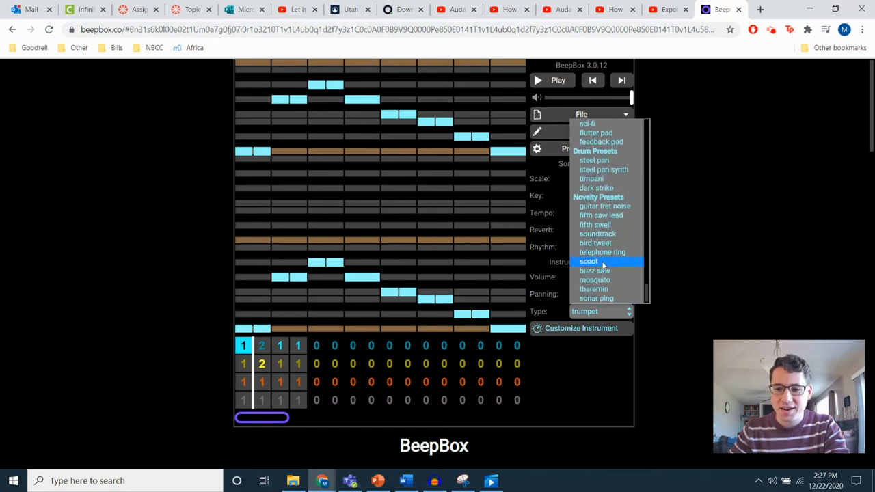
mouse_move(595, 272)
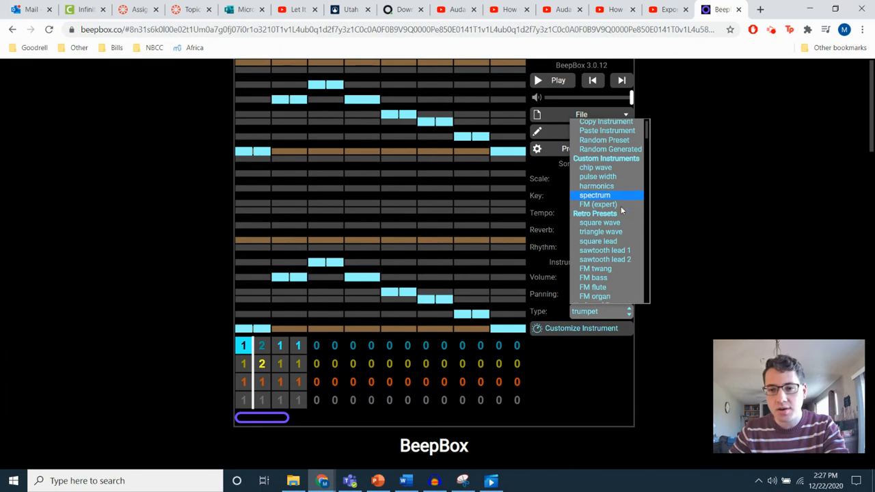
scroll(down, 3)
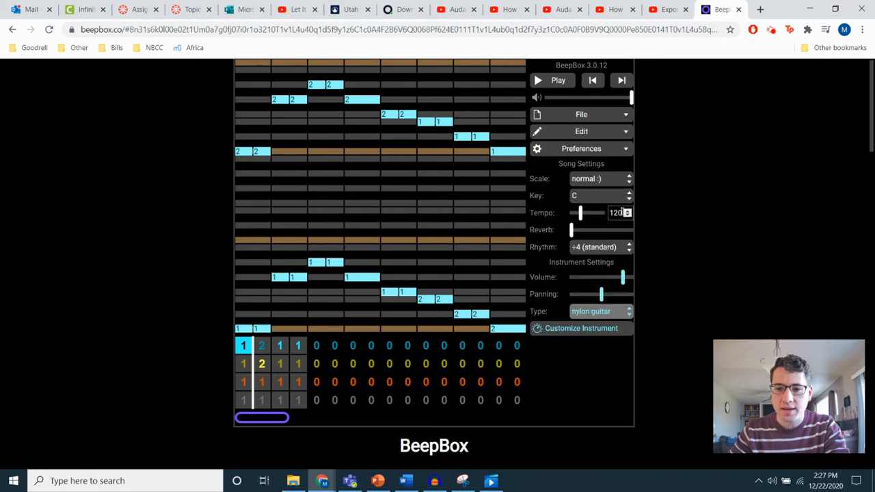
click(558, 79)
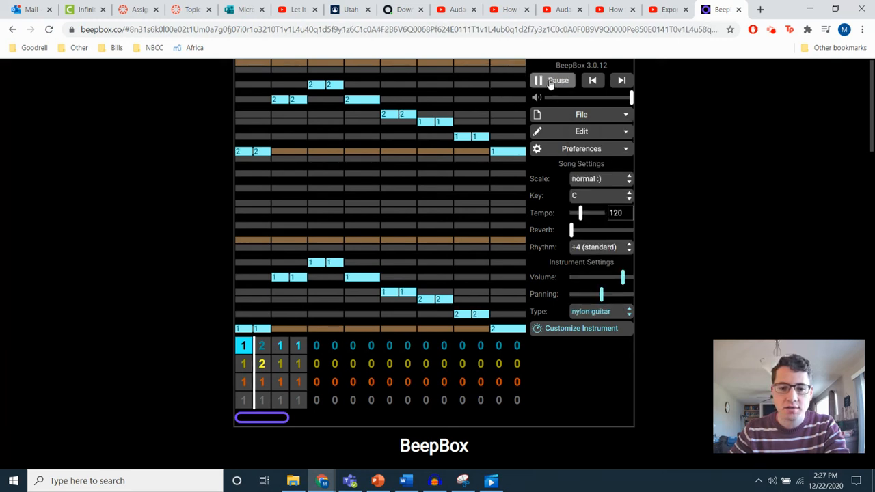
mouse_move(558, 79)
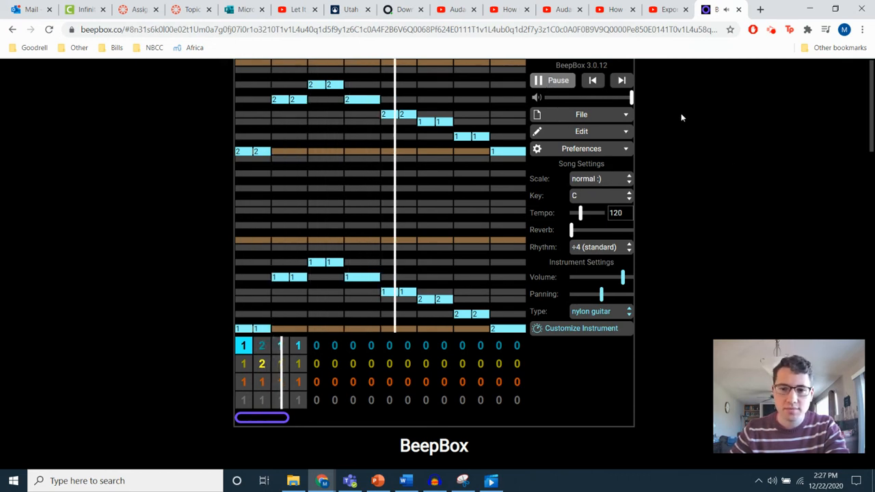
click(558, 79)
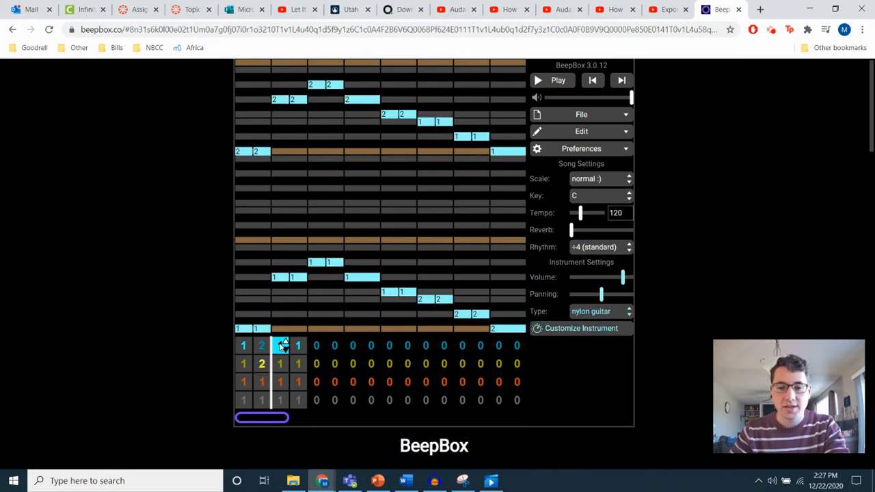
click(244, 364)
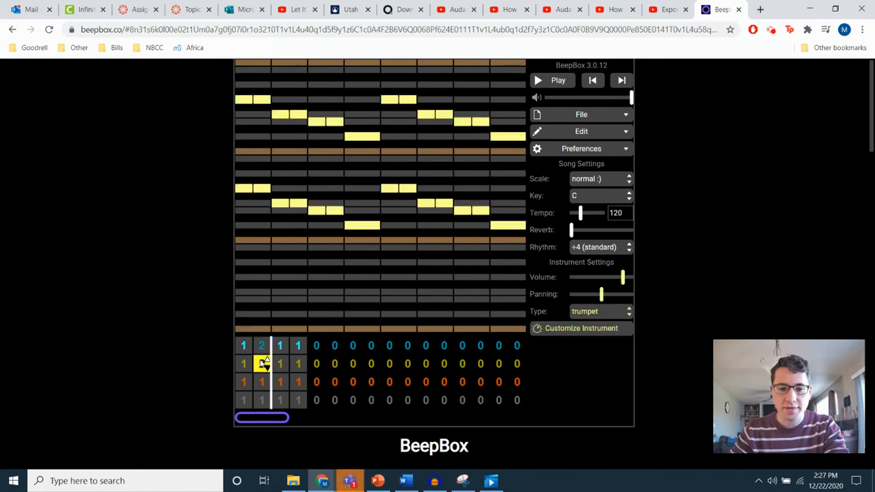
click(279, 346)
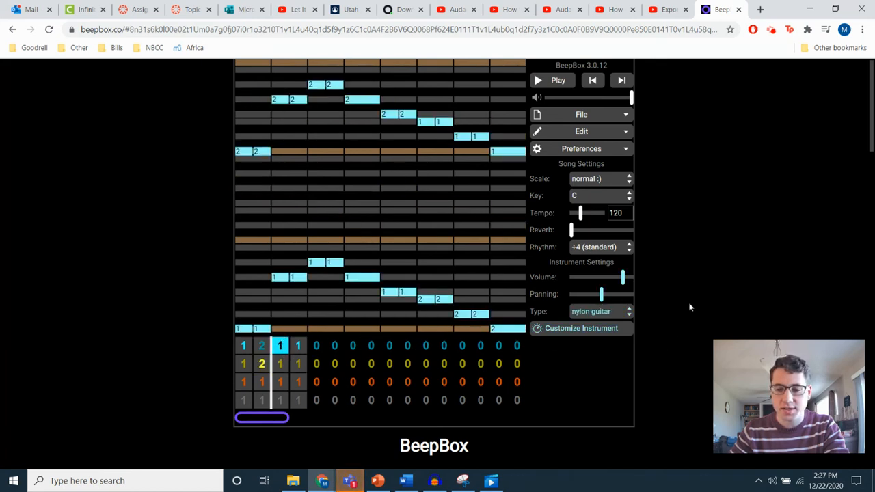
mouse_move(700, 202)
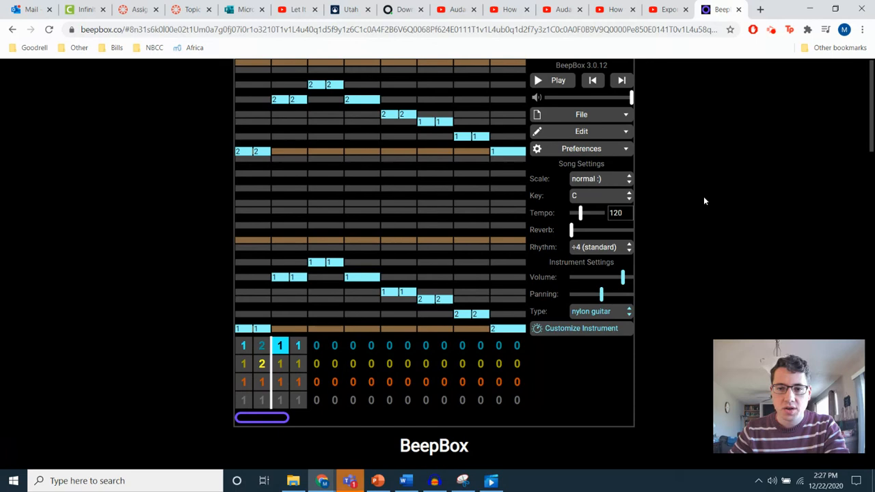
mouse_move(701, 157)
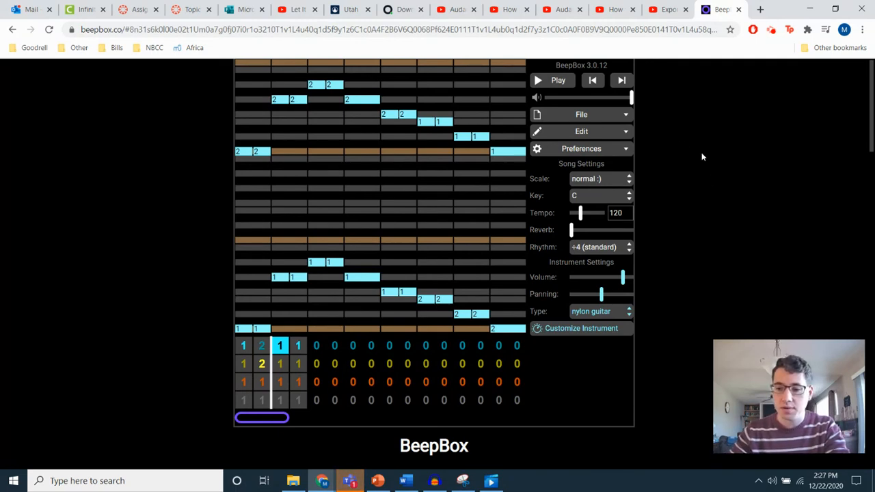
mouse_move(592, 118)
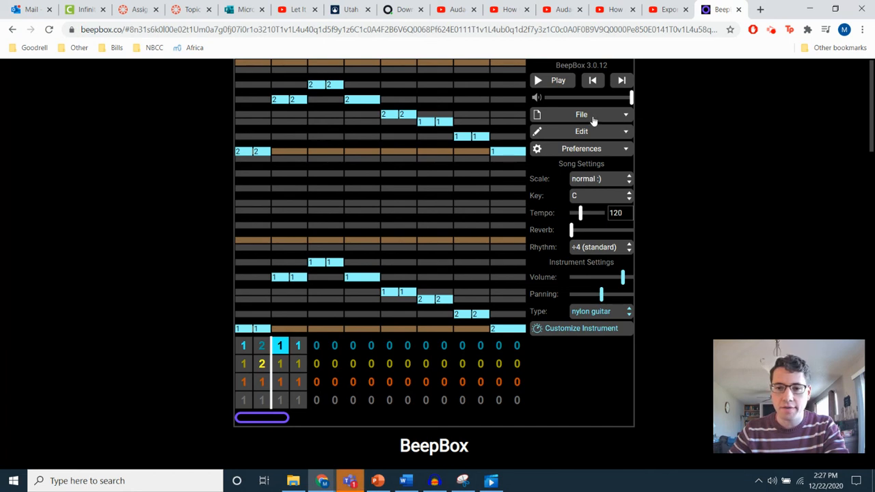
Step: Bring up the Export Song options from the File menu, with .mp3 as the format
click(581, 115)
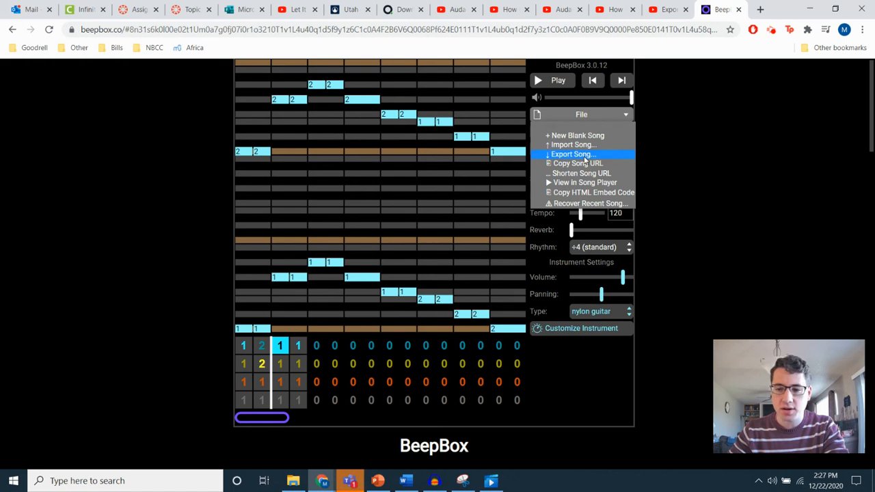
mouse_move(599, 157)
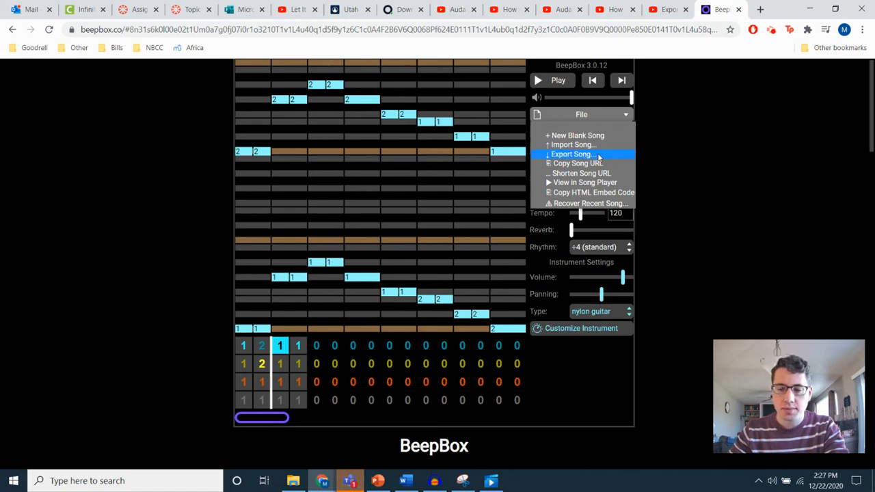
click(573, 153)
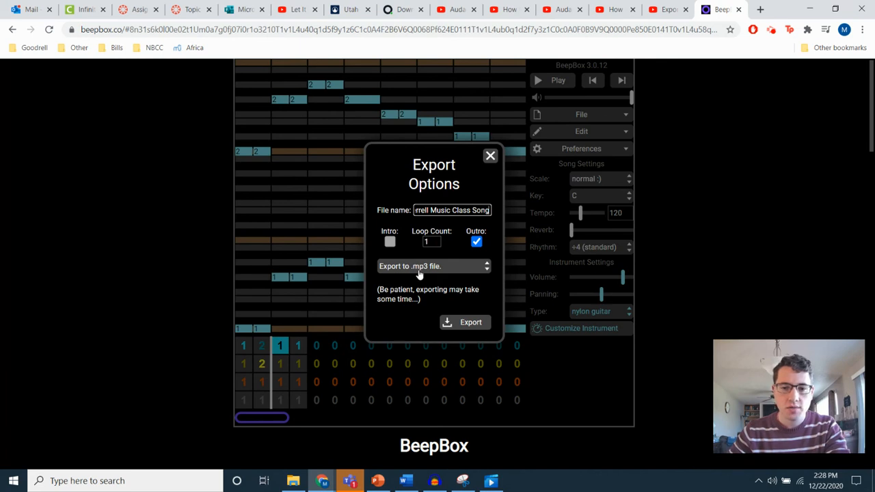
Step: Keep the .mp3 file format and start exporting the song to Downloads
click(435, 266)
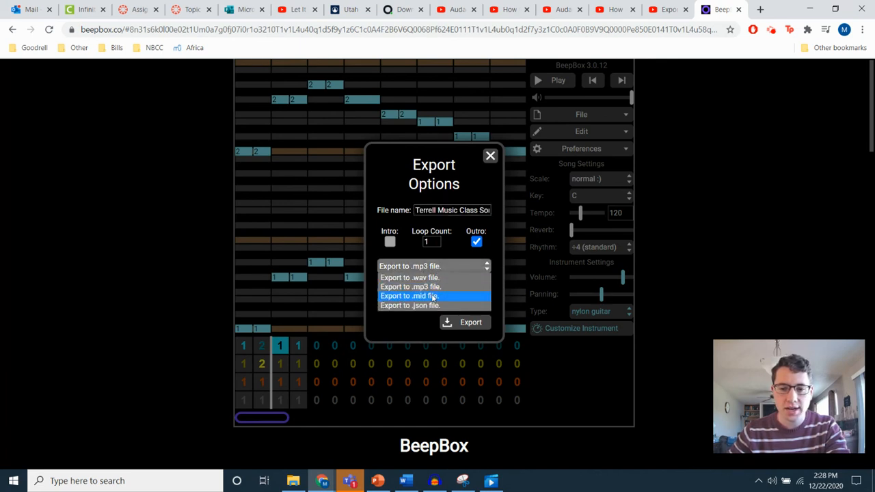
mouse_move(410, 287)
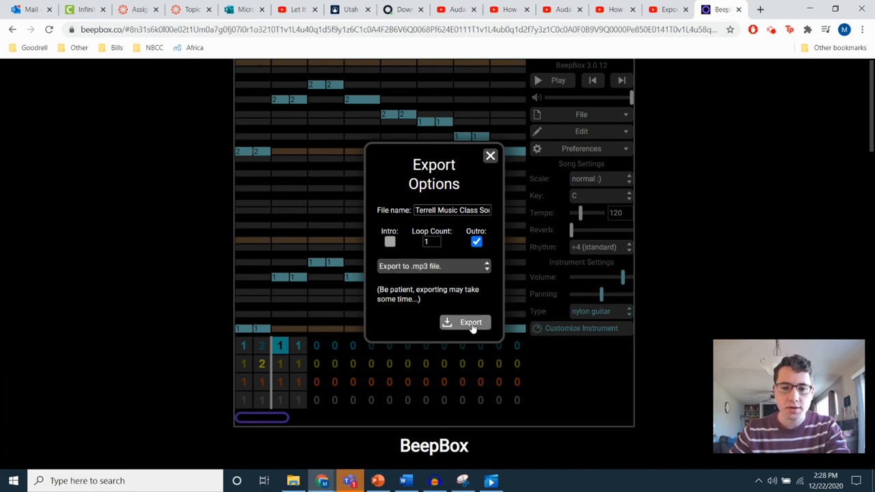
mouse_move(485, 312)
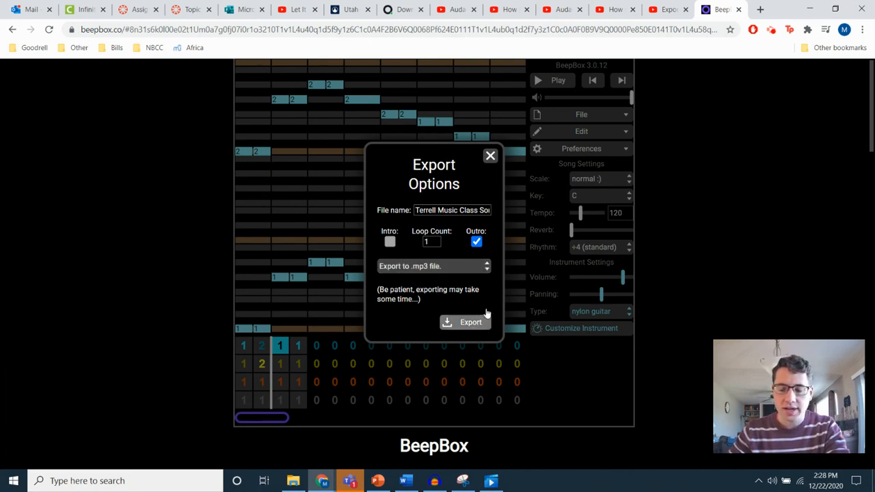
click(490, 156)
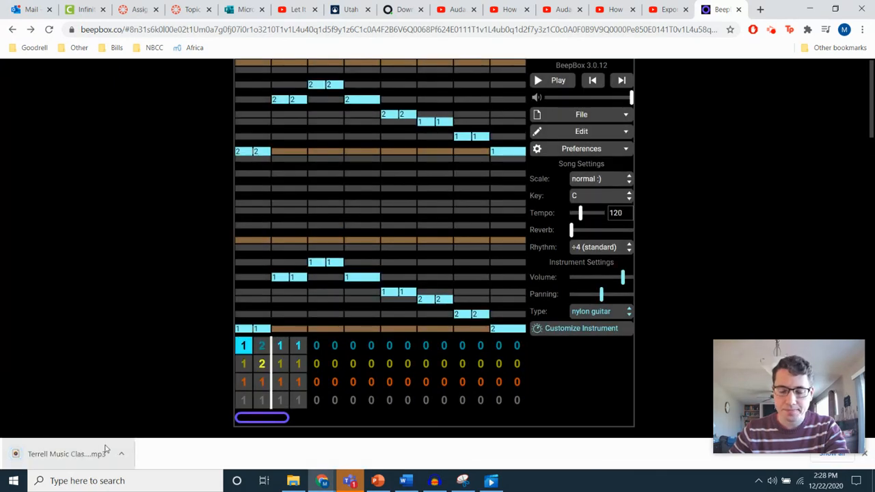
mouse_move(107, 454)
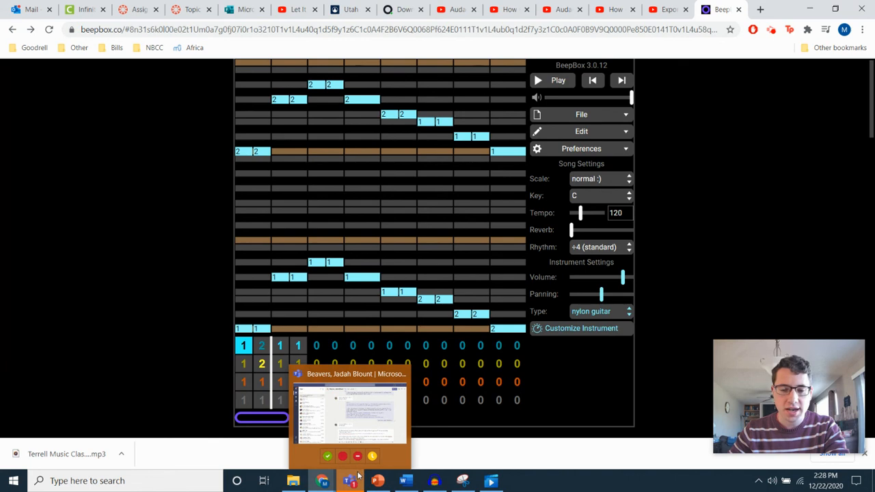
mouse_move(322, 481)
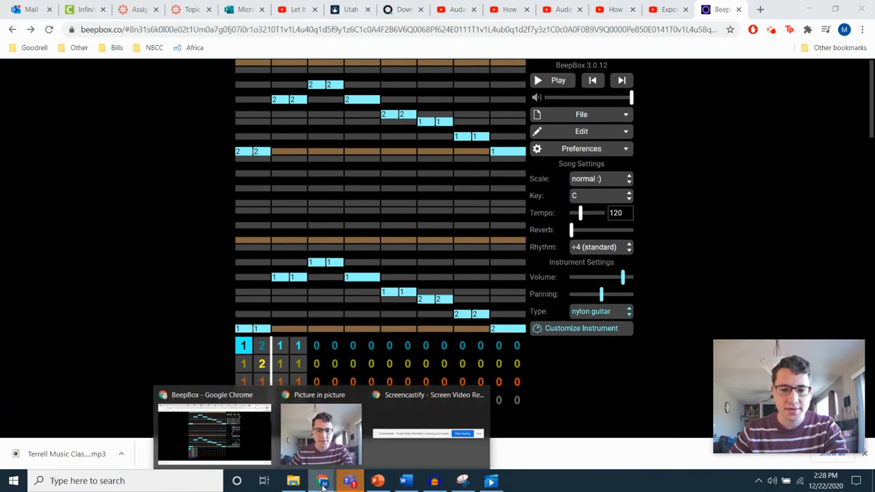